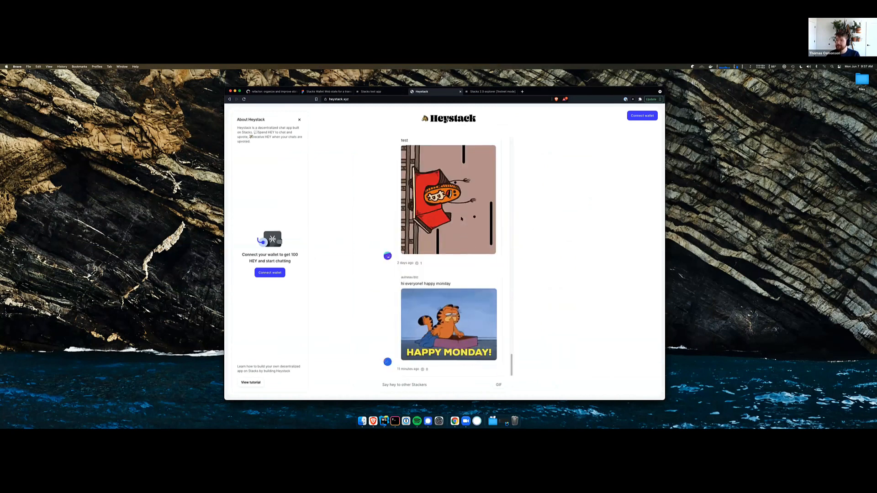
mouse_move(368, 205)
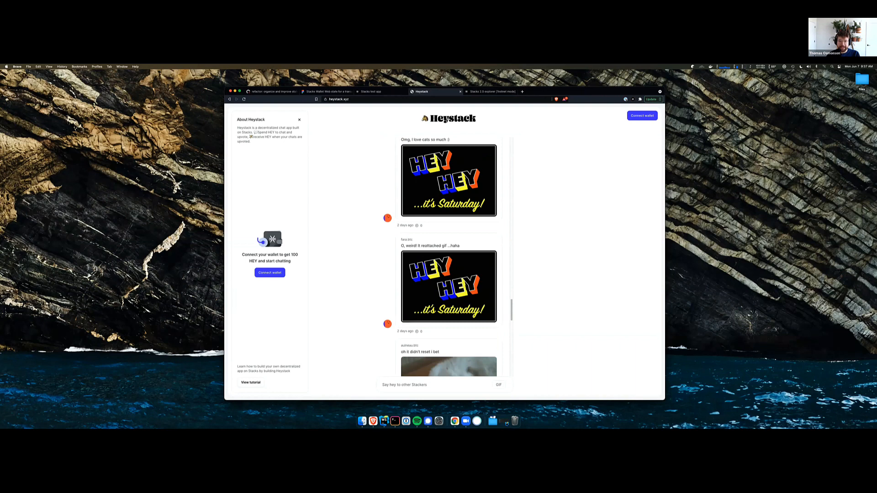
- Scroll down through the Heystack message feed before connecting a wallet
scroll(down, 3)
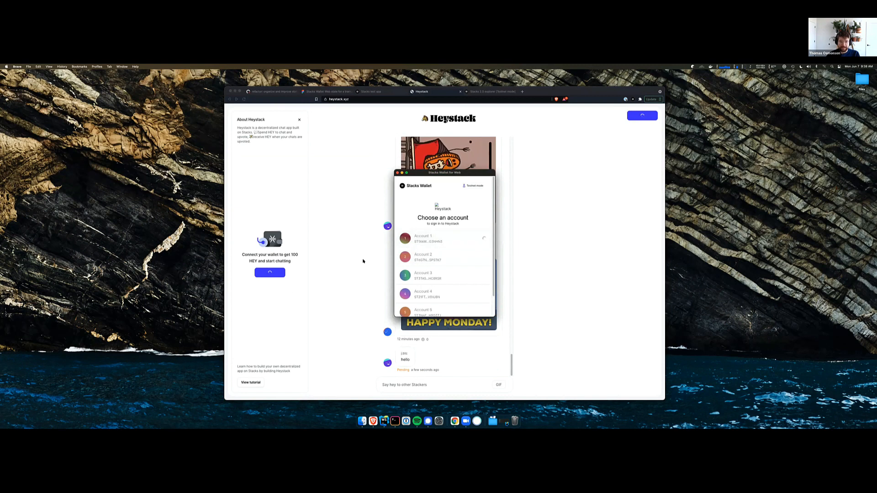
- Sign in with Account 1 and draft the message 'hi everyone' with a GIF attached
click(442, 239)
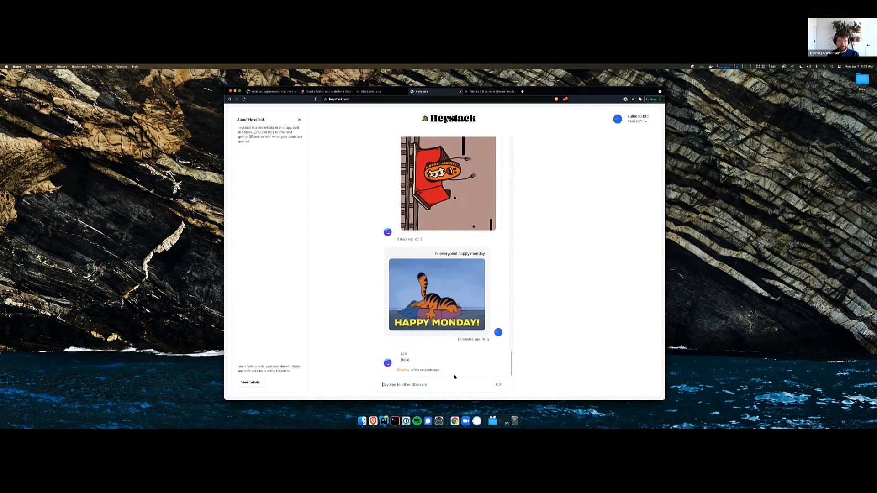
text(hi everyone)
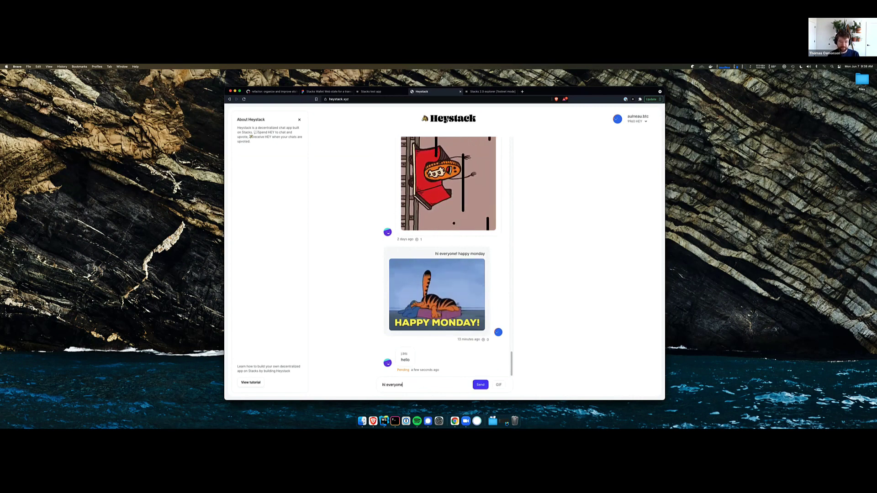
click(498, 385)
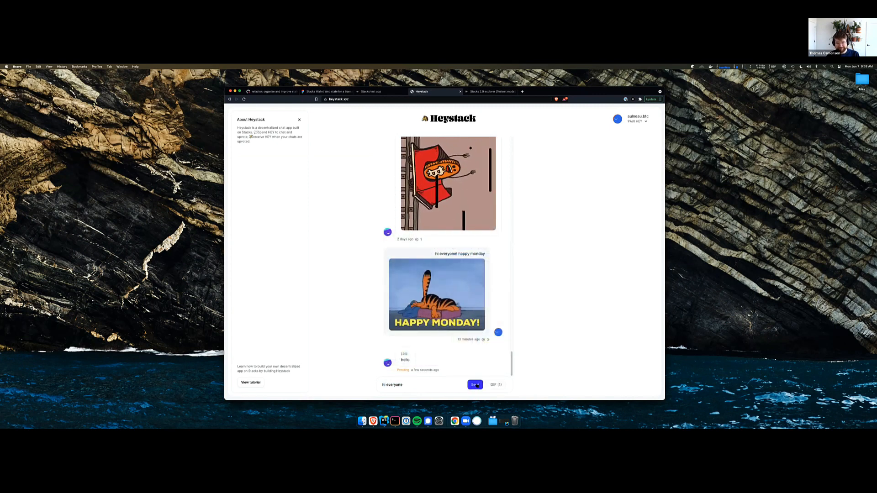
- Send the 'hi everyone' GIF message and confirm the 1 HEY send-message transaction in Stacks Wallet
click(474, 385)
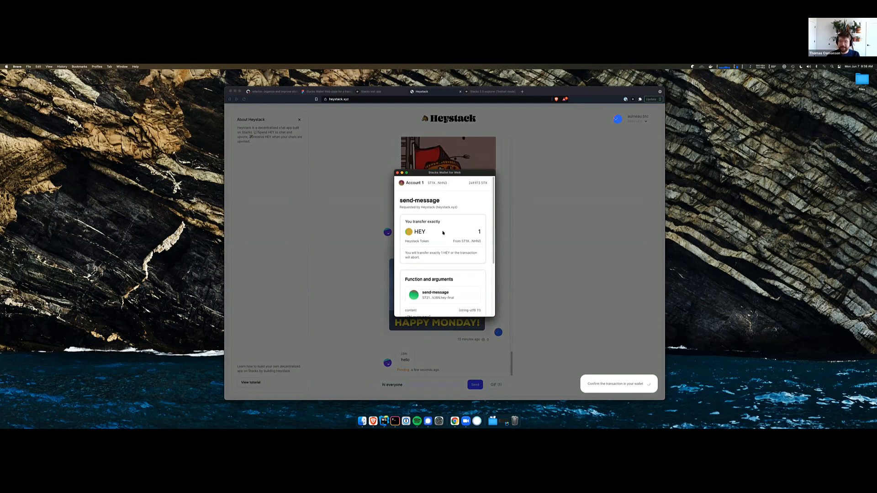
scroll(down, 3)
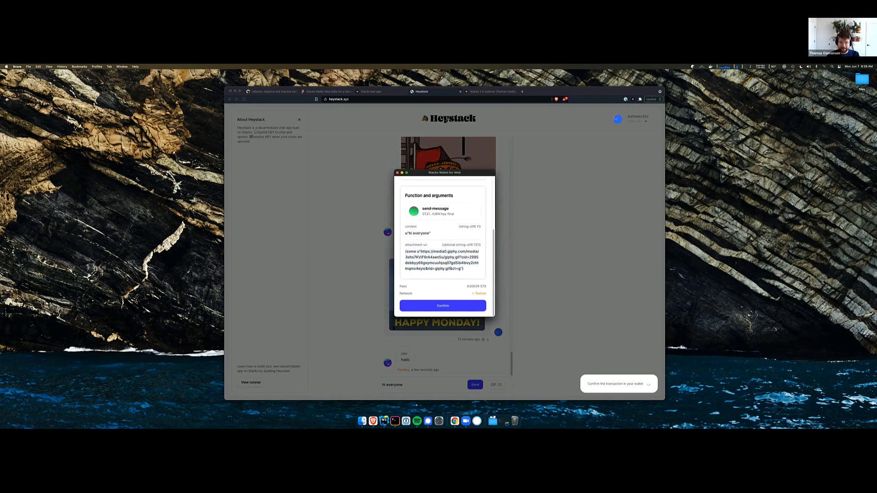
click(442, 305)
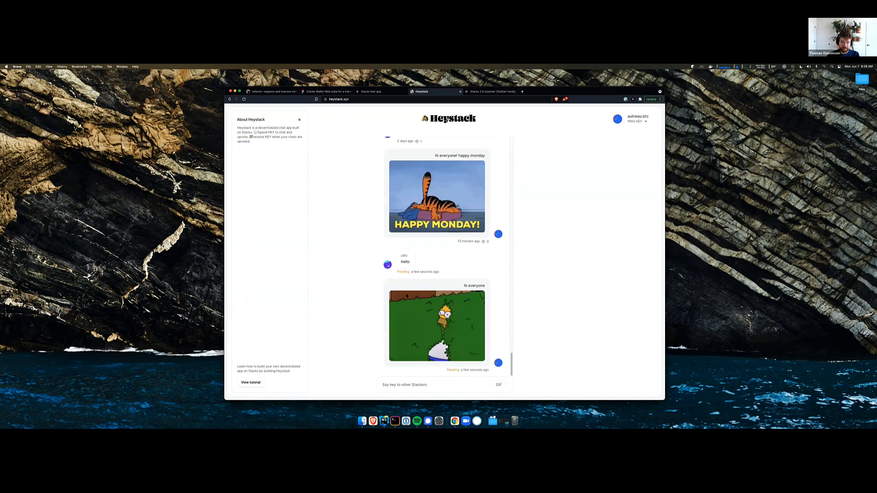
- Like the test message, confirm the 1 HEY like-message transaction and dismiss the broadcast error notice
scroll(up, 3)
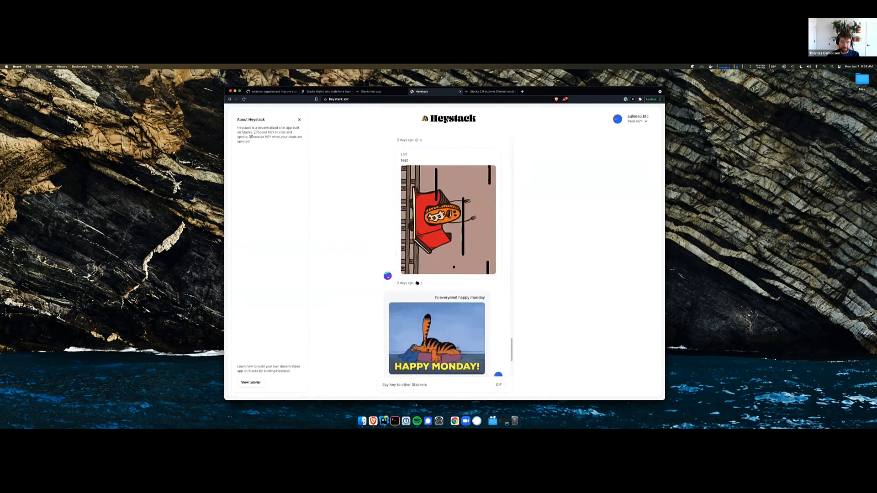
click(417, 283)
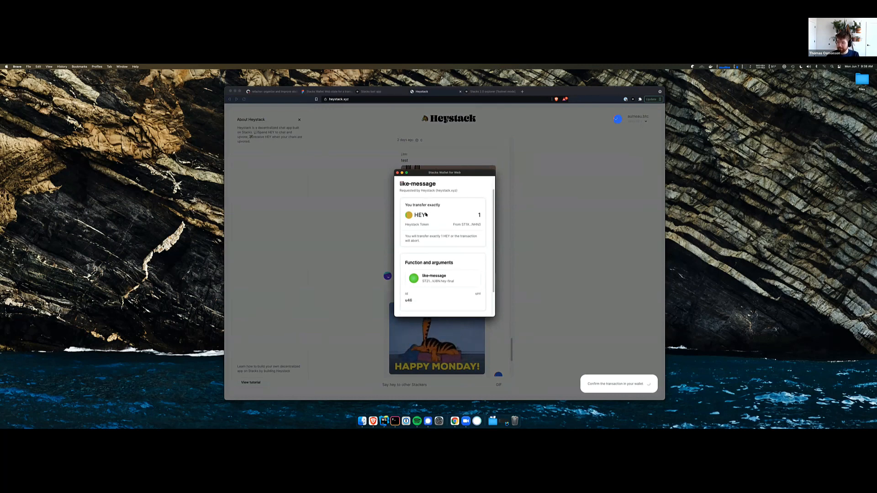
scroll(down, 3)
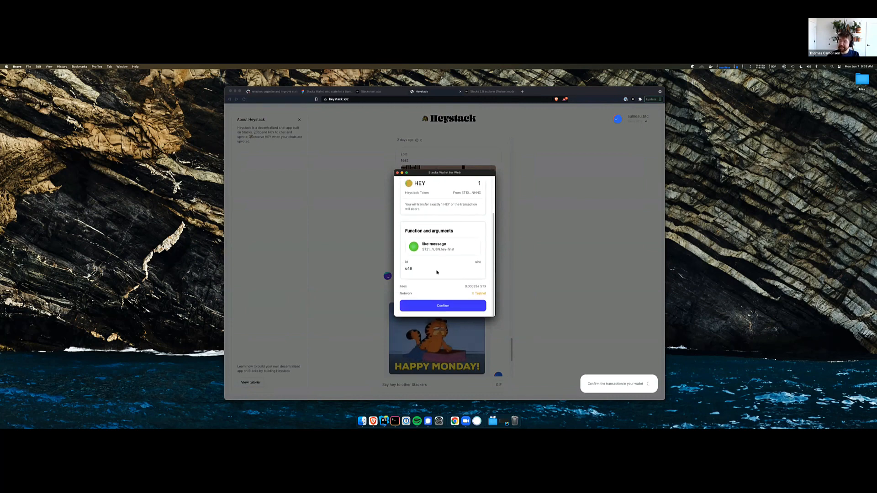
click(442, 305)
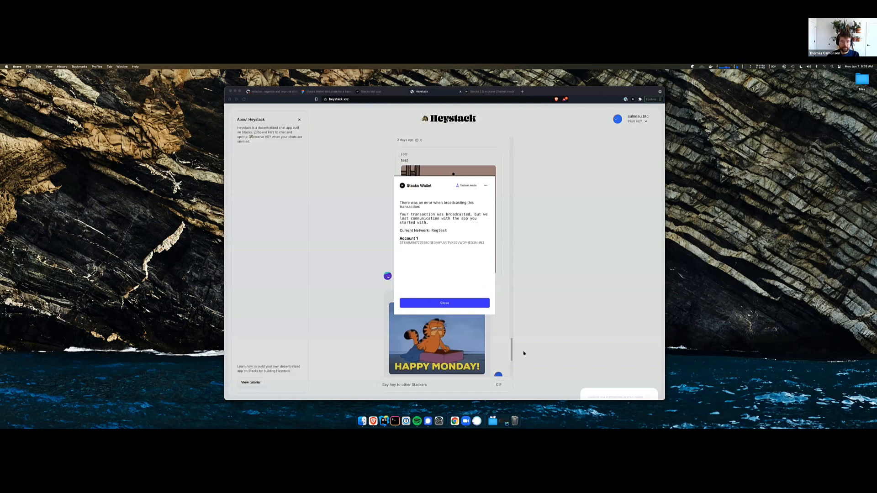
click(444, 303)
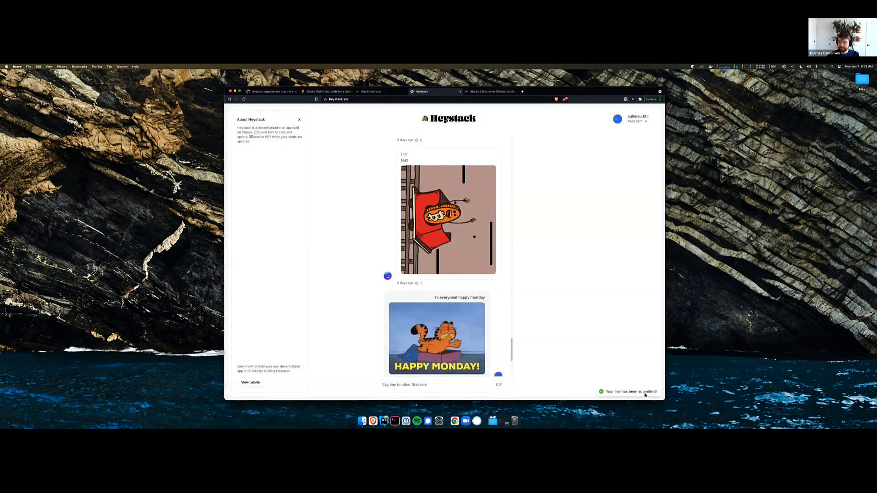
scroll(down, 3)
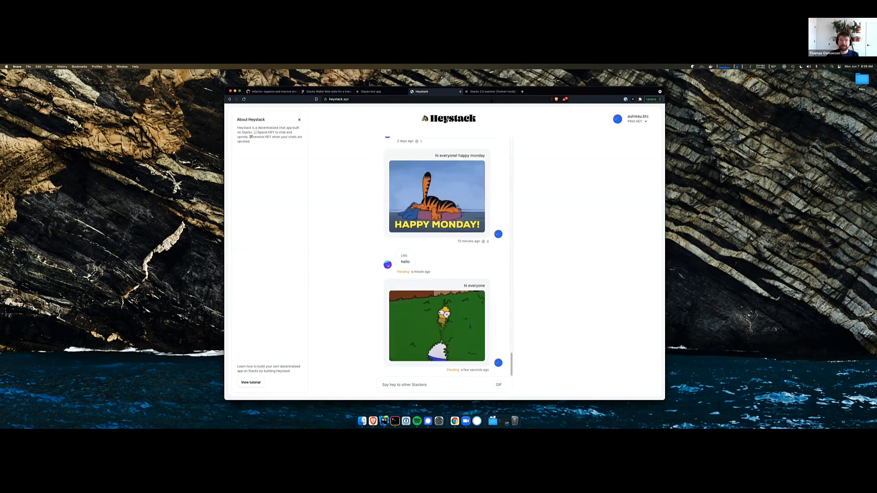
- Review the pending like-message transaction's details and source code panel in Stacks Explorer
click(492, 91)
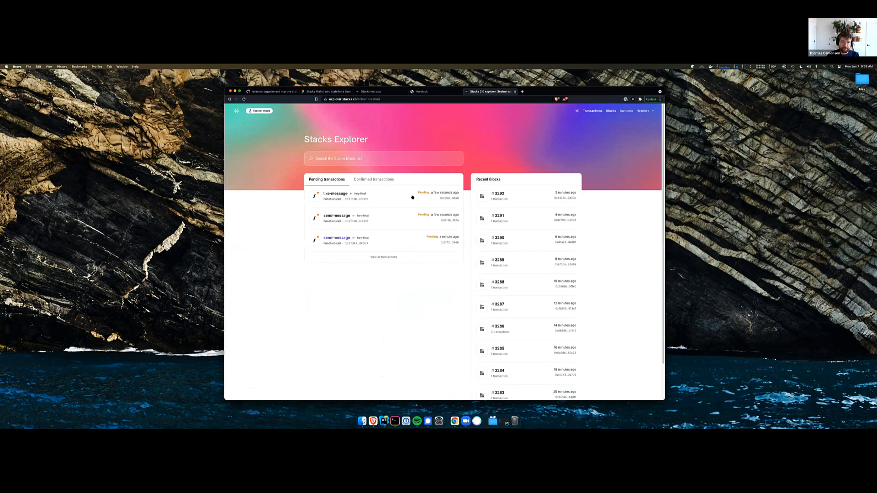
mouse_move(343, 196)
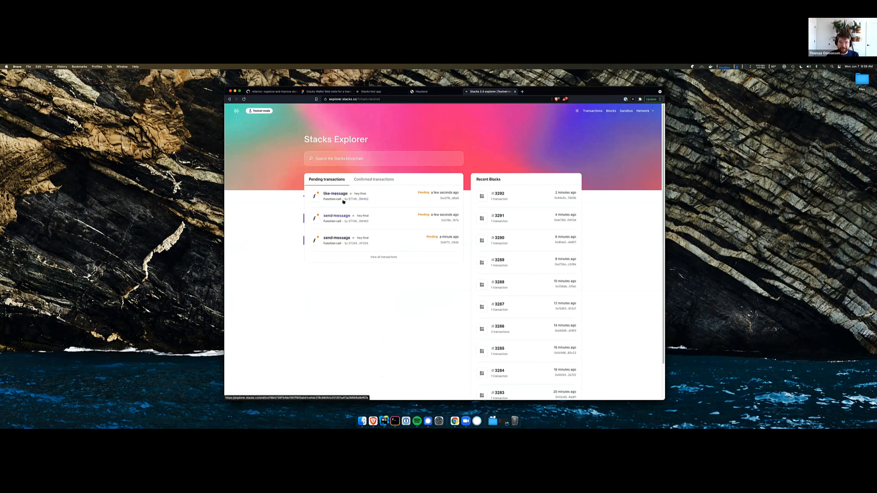
click(336, 195)
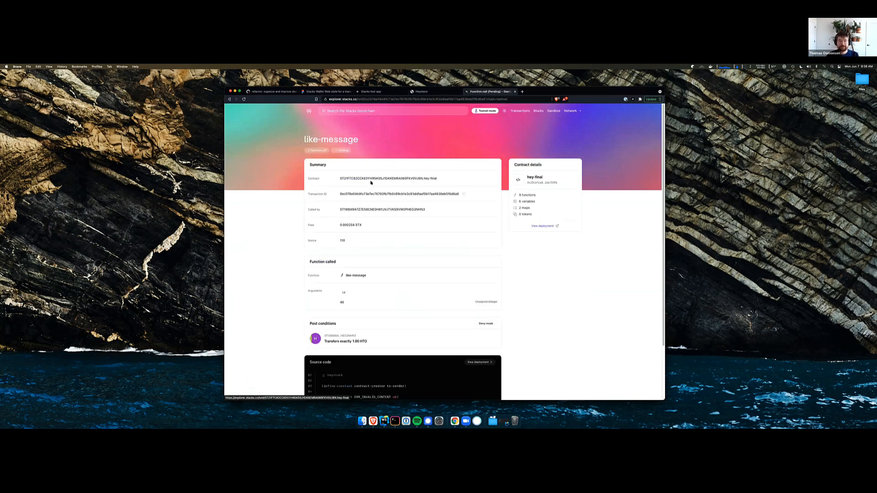
scroll(down, 3)
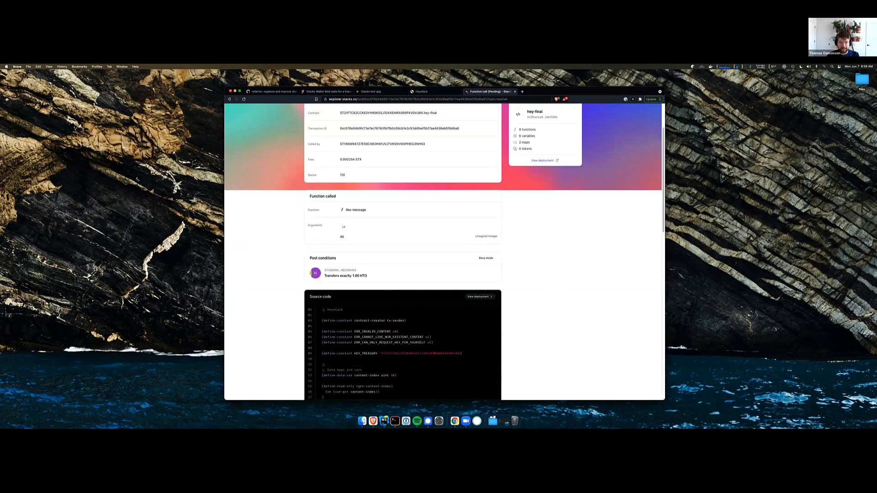
click(420, 91)
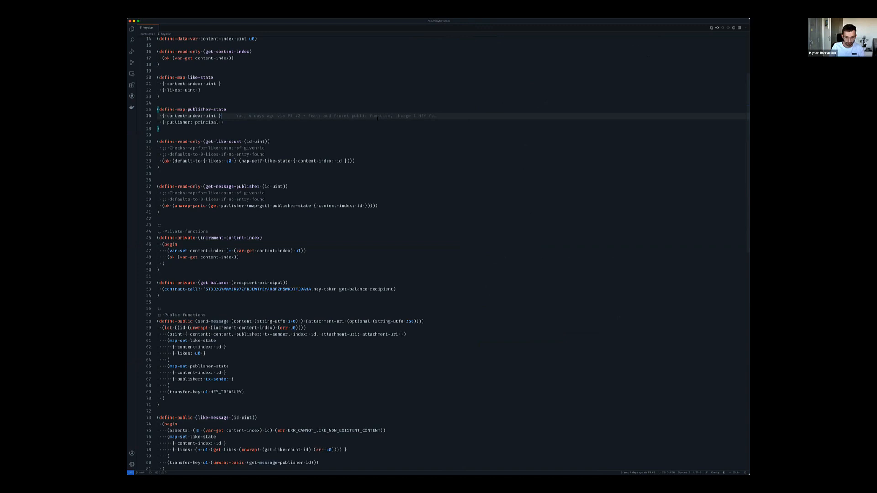
scroll(up, 3)
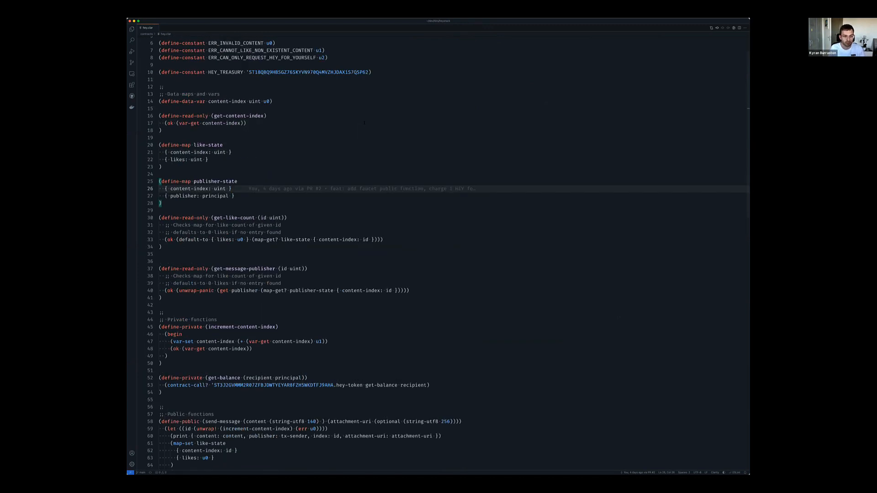
scroll(down, 3)
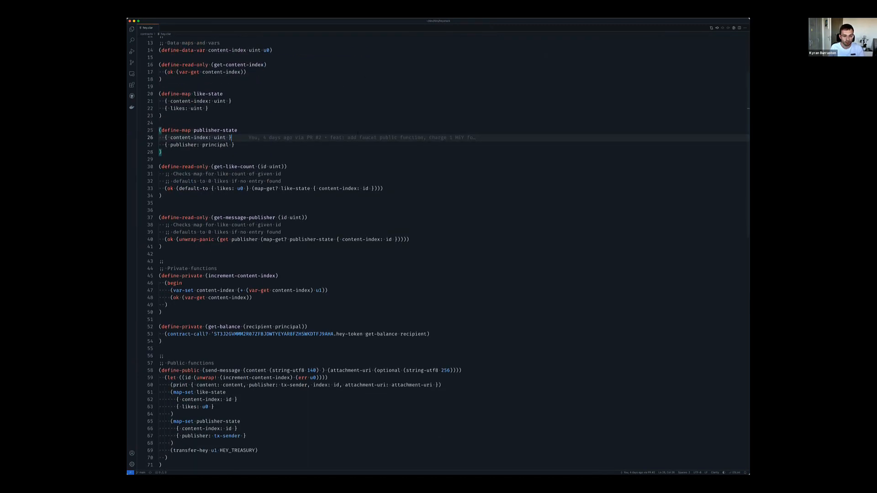
scroll(down, 3)
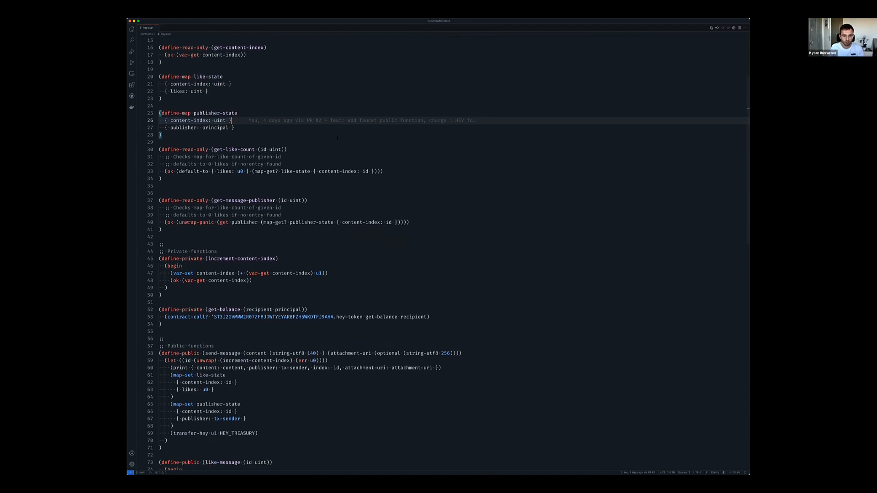
scroll(down, 3)
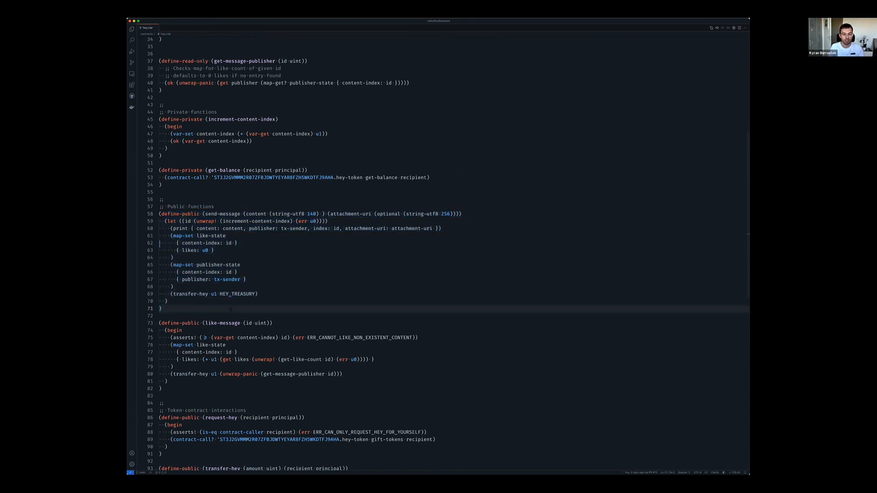
click(162, 308)
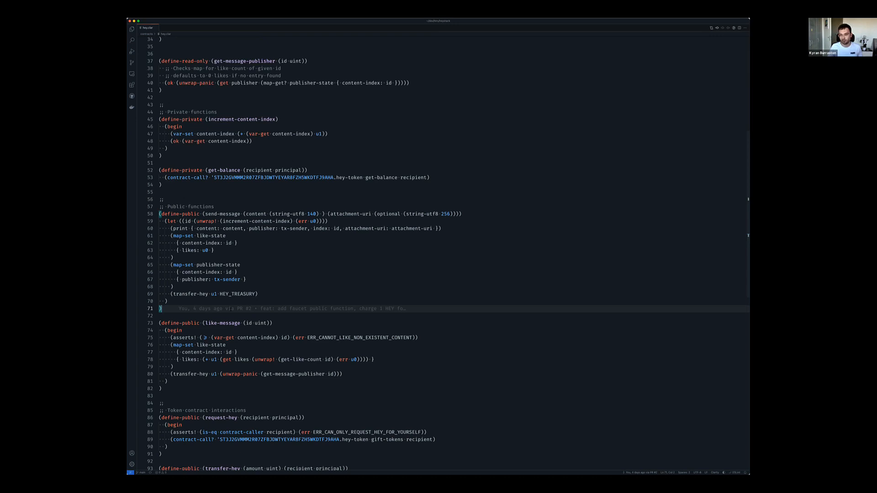
scroll(down, 3)
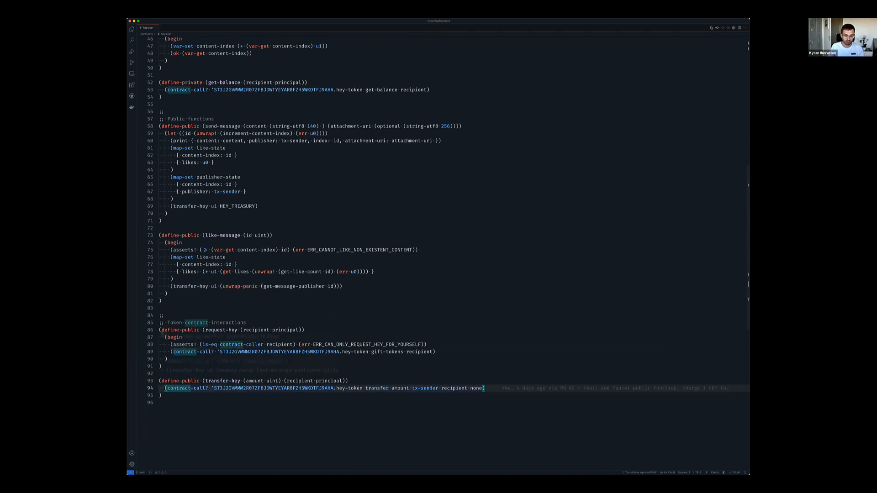
click(382, 394)
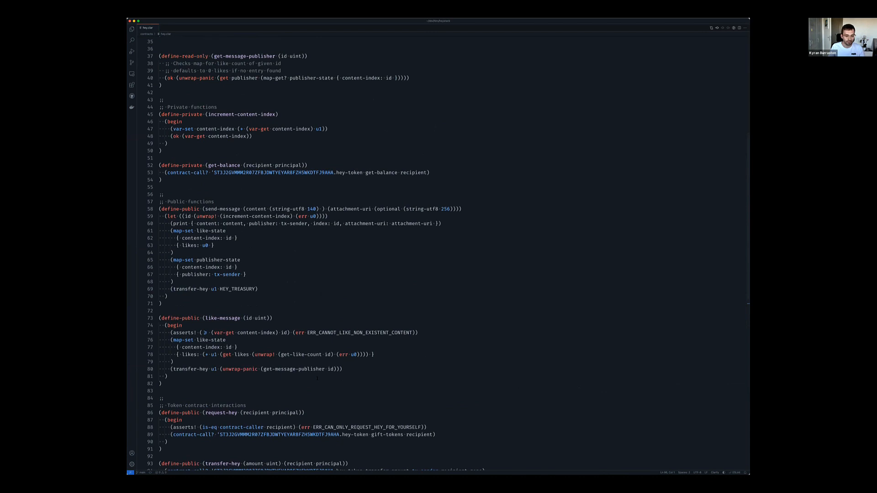
- Browse the unauthed, authed, chatting and upvote frames on the Heystack All flows page
scroll(up, 3)
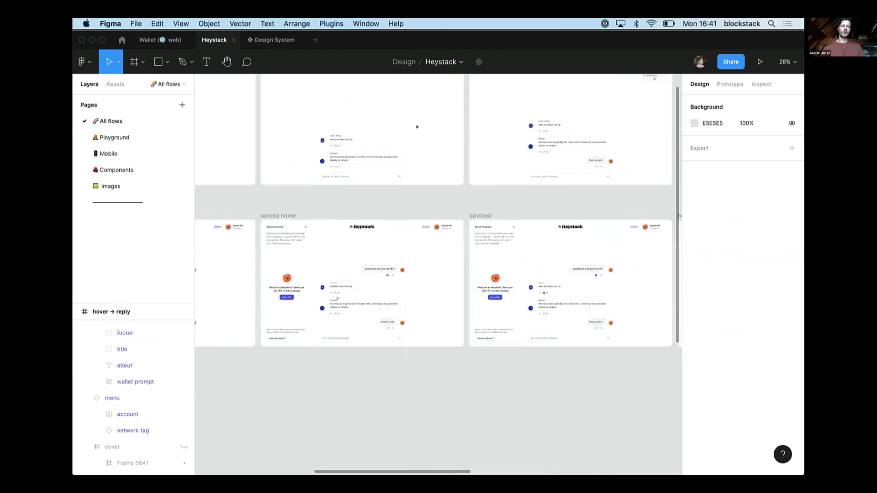
scroll(up, 3)
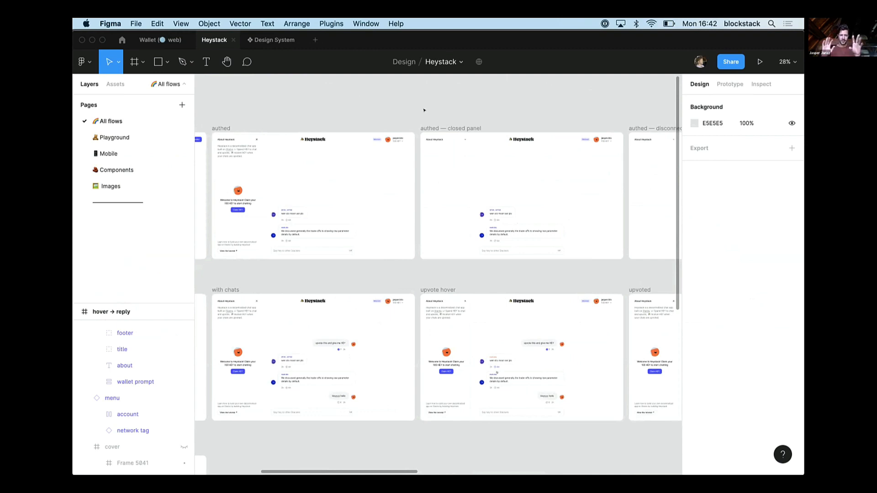
scroll(right, 3)
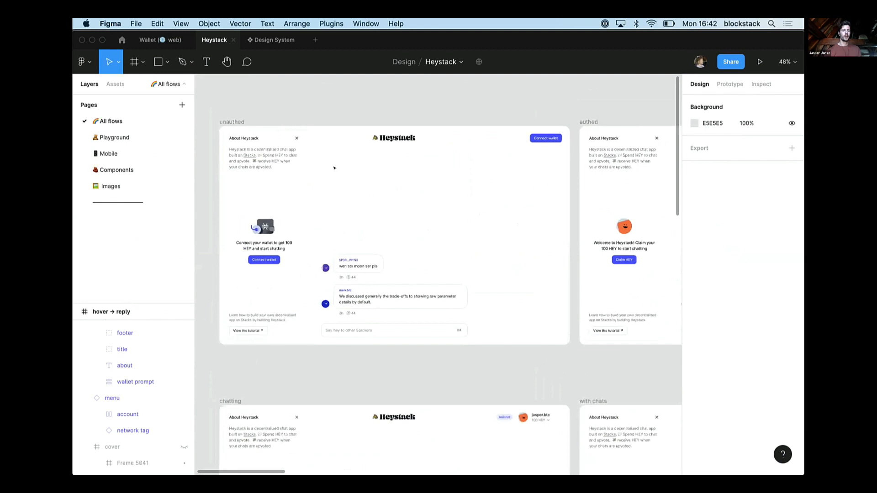
scroll(down, 3)
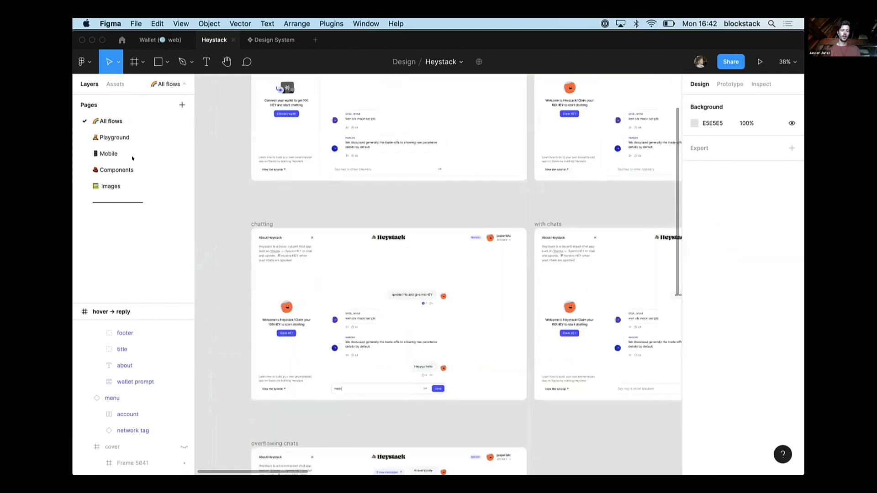
- On the Playground page, set the account menu to the unauthed user state and the About panel to open
click(115, 137)
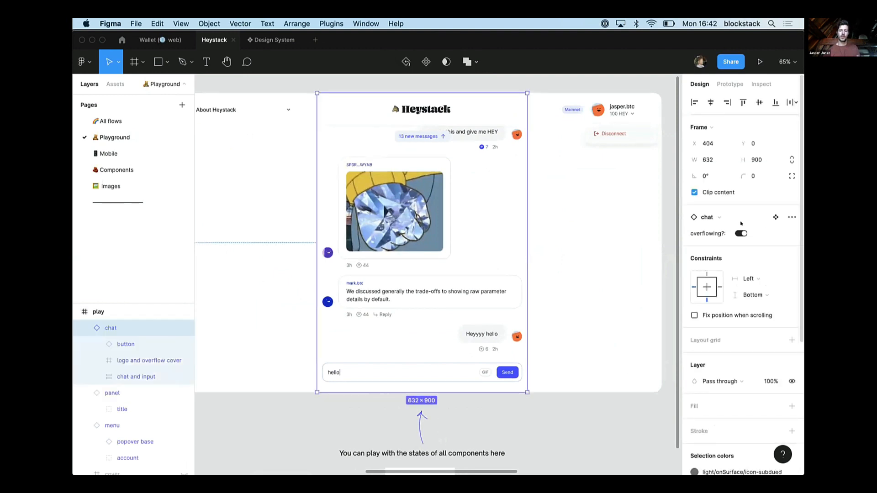
click(609, 119)
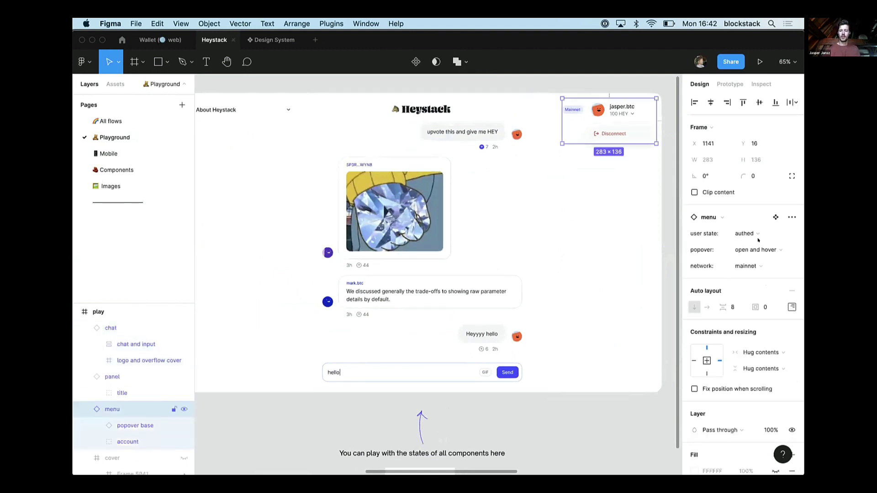
click(746, 233)
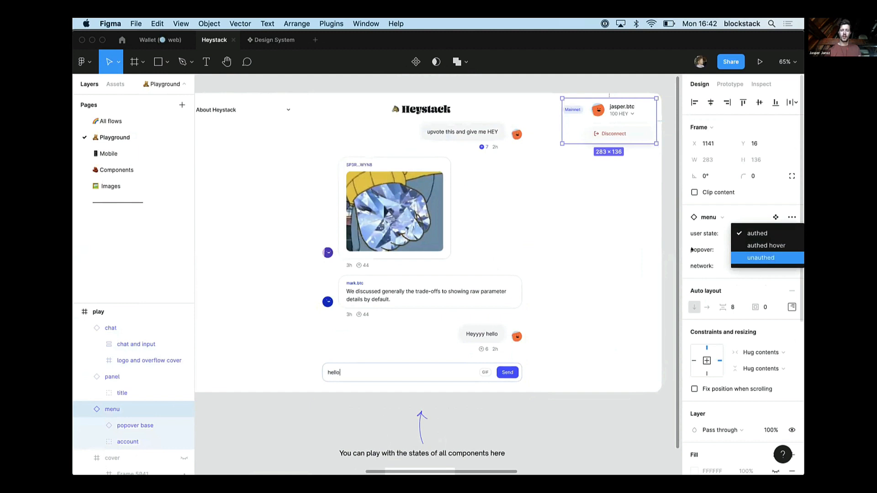
click(761, 258)
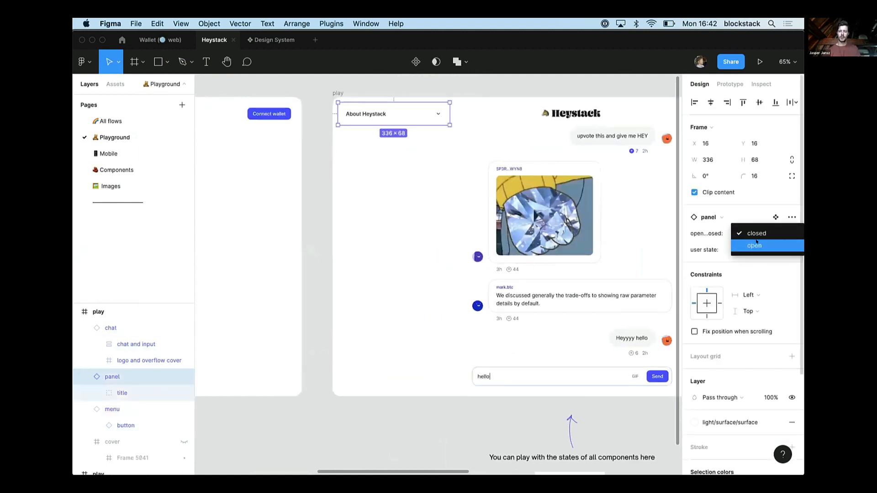
click(755, 244)
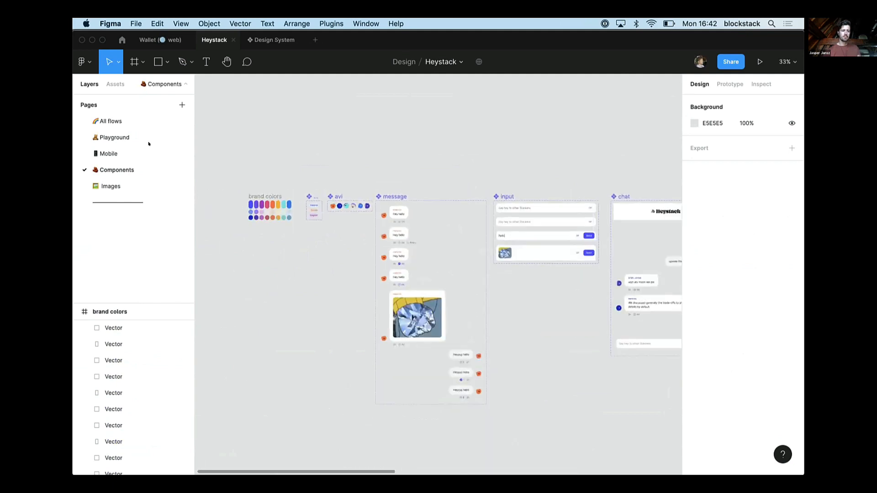
click(111, 121)
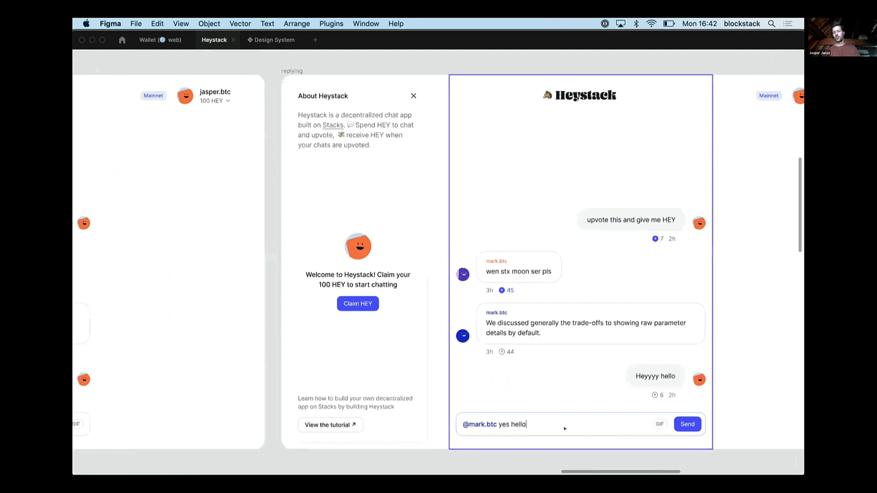
click(687, 424)
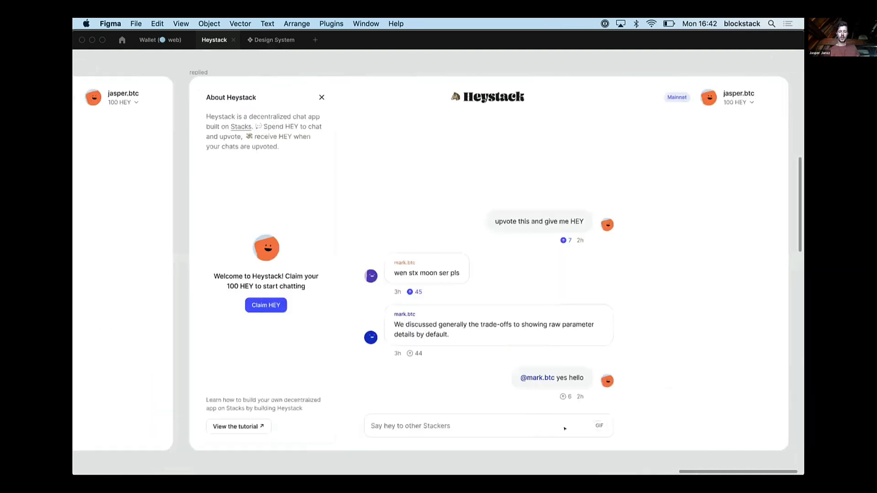